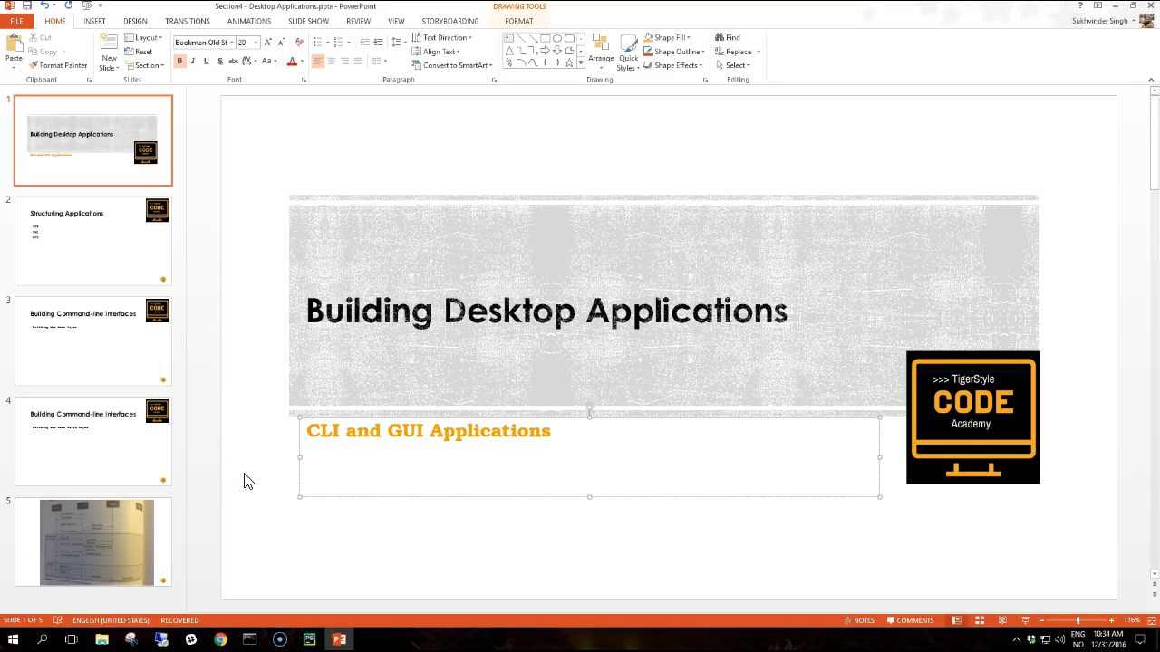
# Place the cursor in the 'CLI and GUI Applications' subtitle beneath the 'Building Desktop Applications' title
pyautogui.click(548, 431)
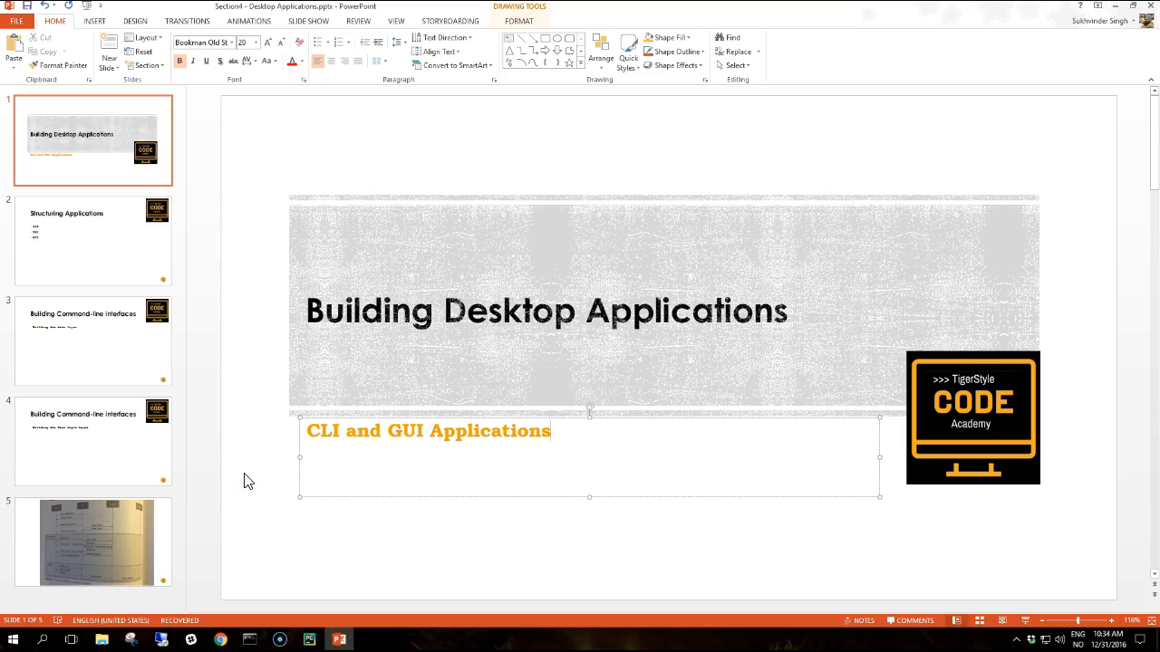
pyautogui.click(548, 432)
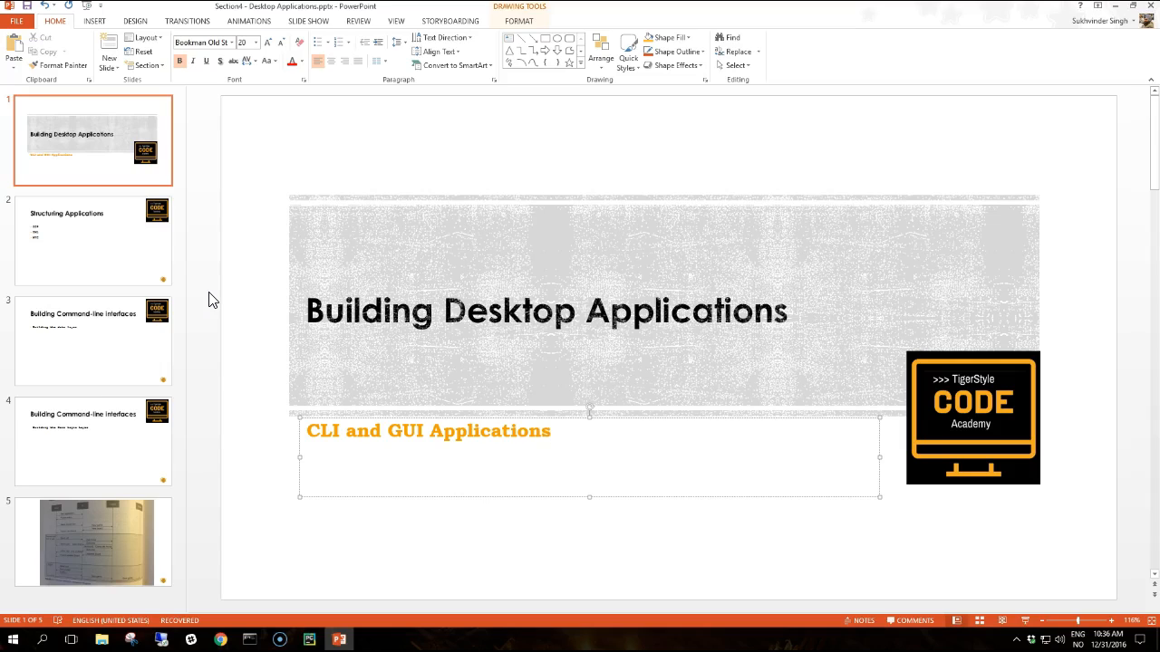
pyautogui.click(550, 431)
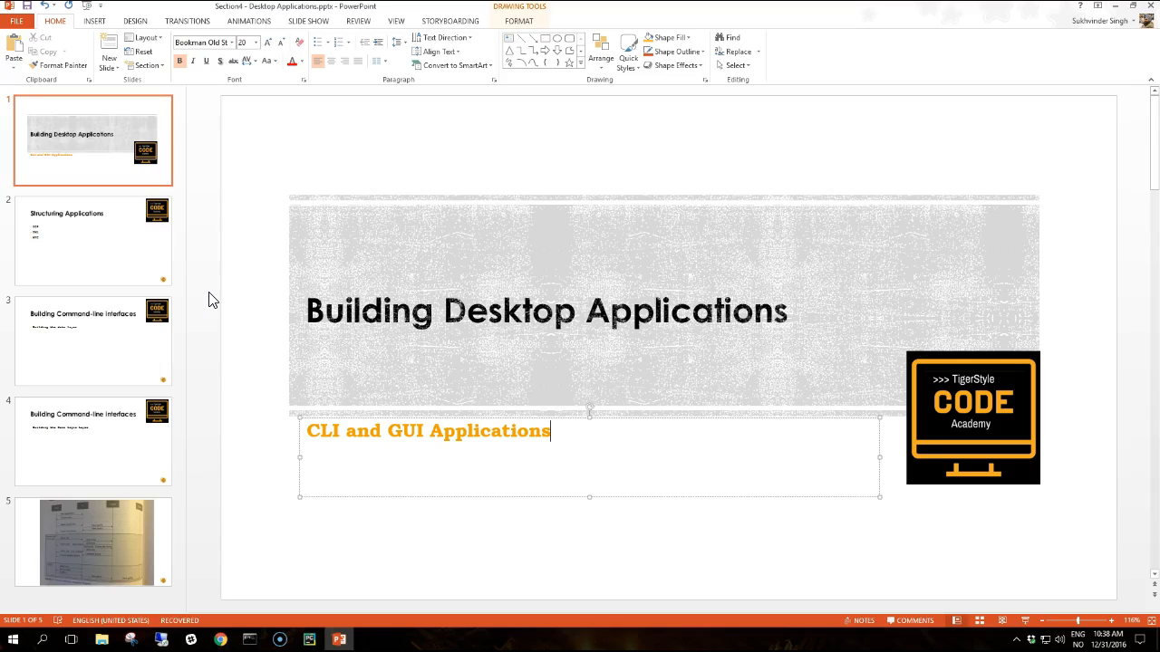
pyautogui.moveTo(158, 286)
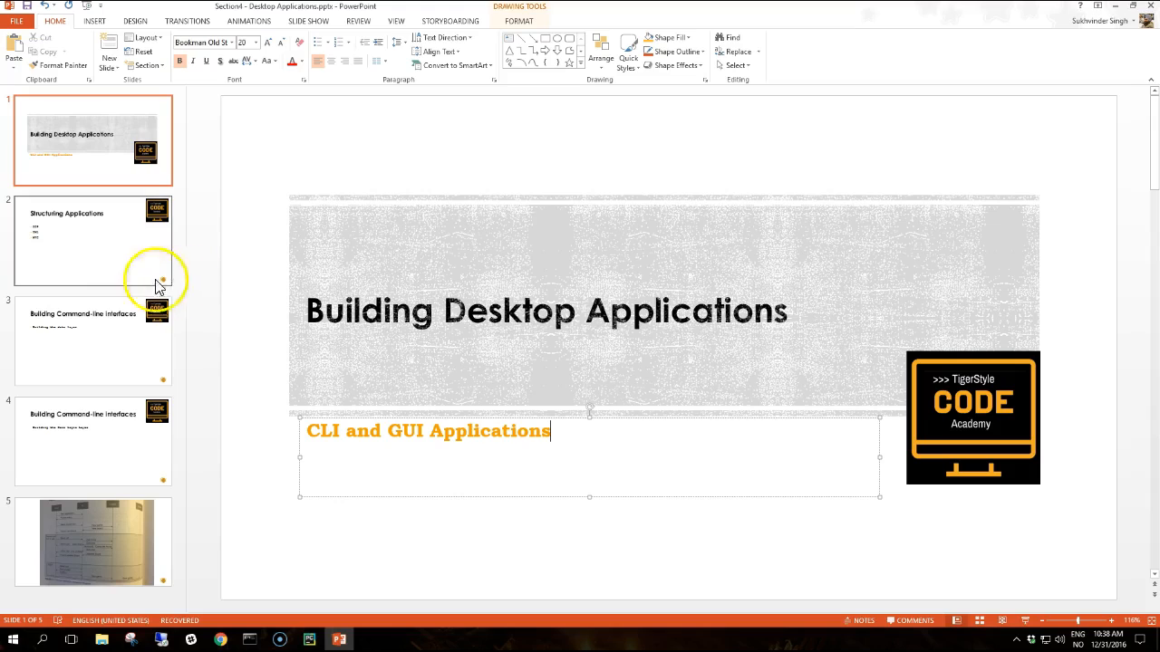
# Open the 'Building Command-line interfaces' slide, bulleted 'Building the data layer', for editing
pyautogui.click(93, 239)
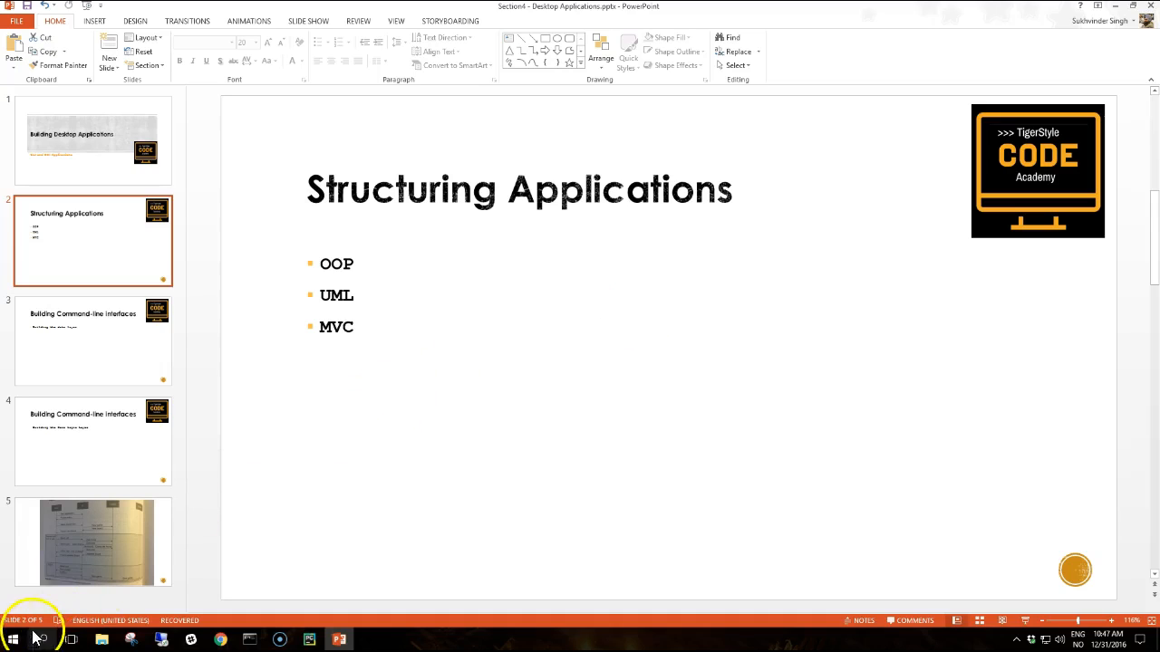
pyautogui.click(92, 340)
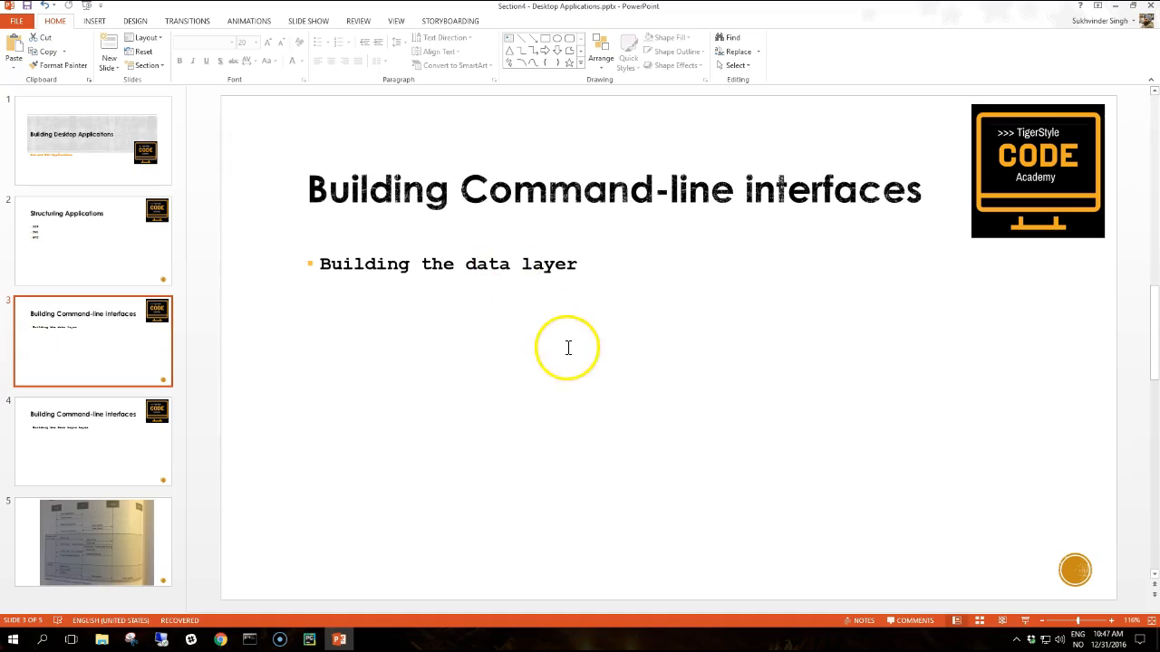